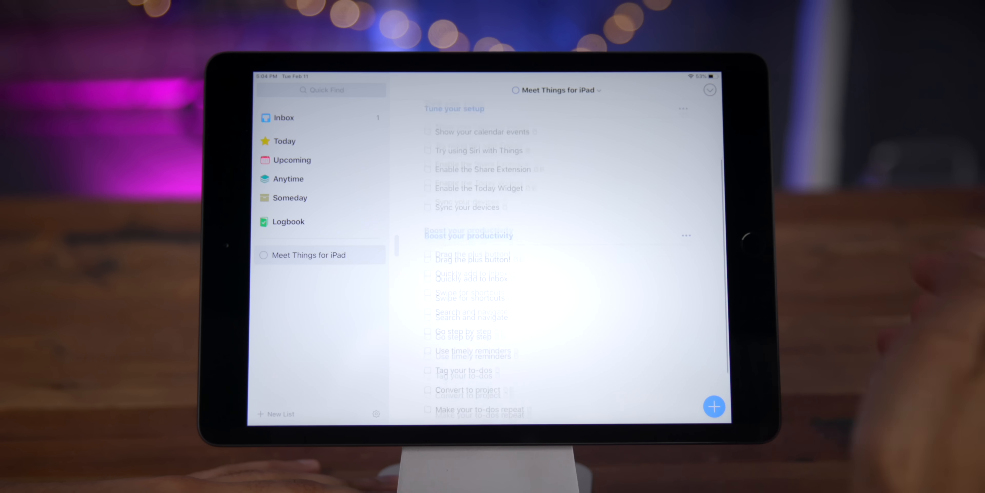
scroll("up", 3)
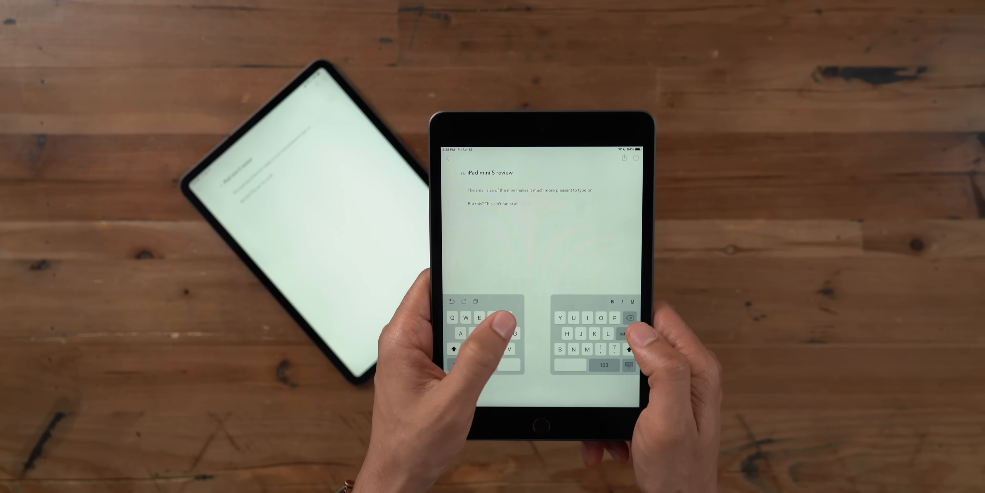
type("Typing")
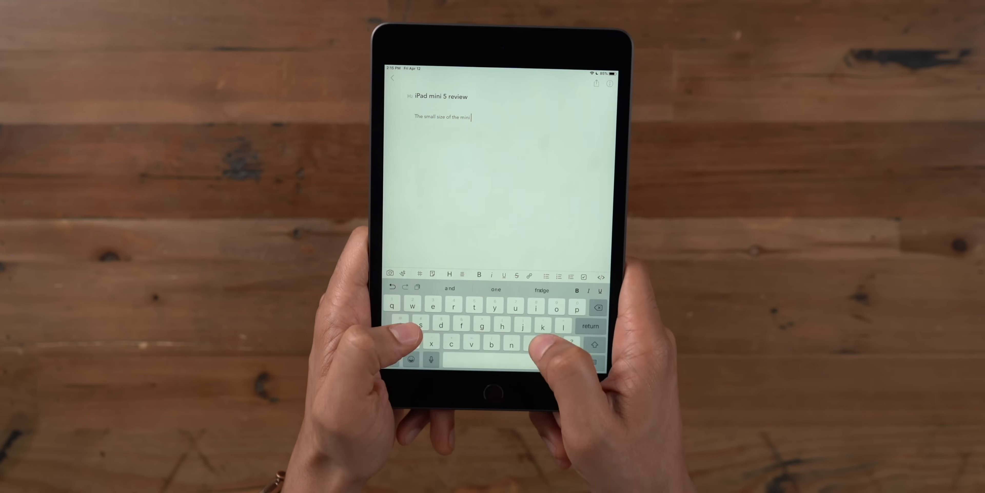
type("makes it much more pleasant to type on")
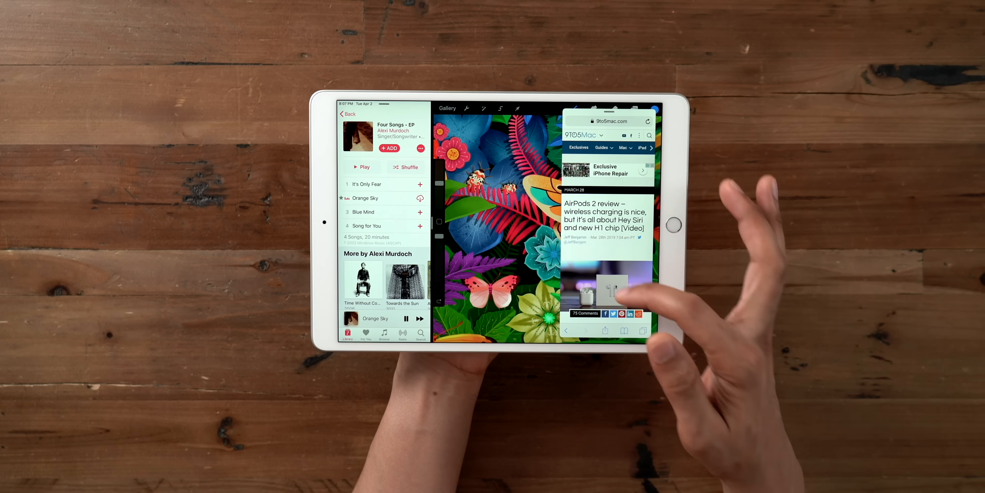
scroll("down", 3)
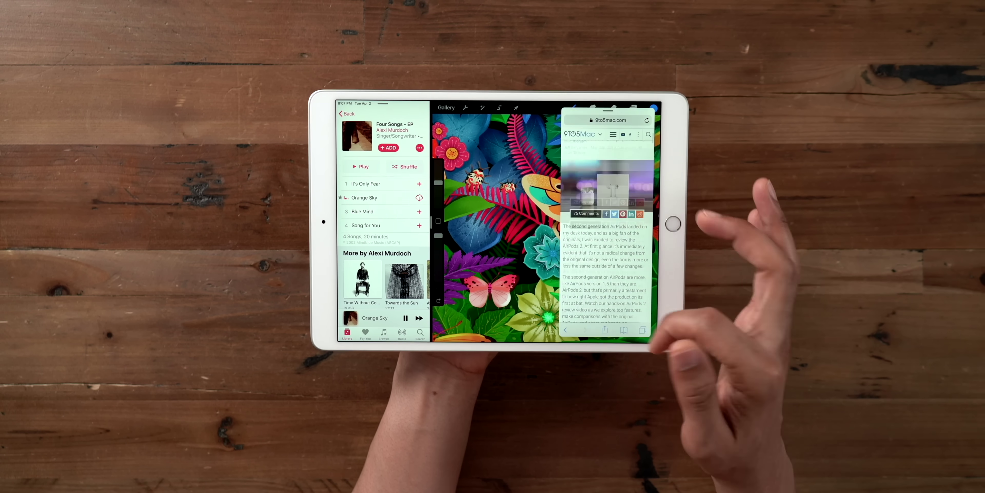